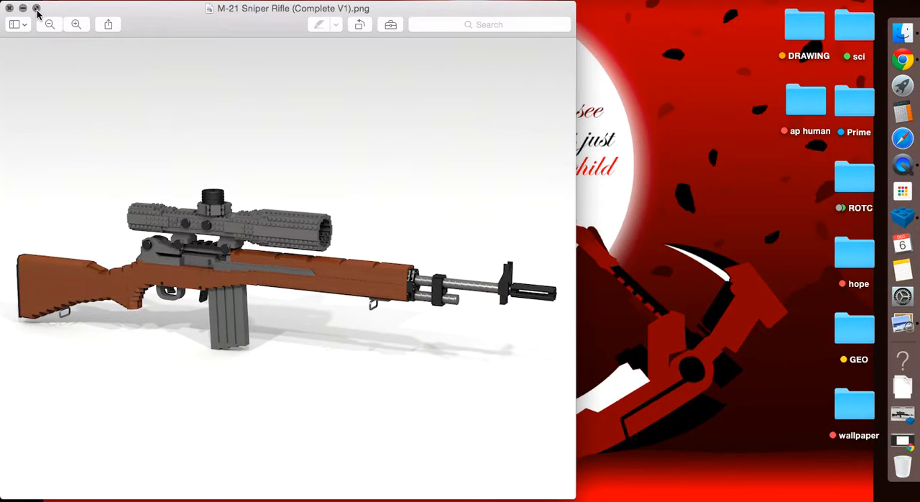
- Close the rendered rifle image to return to the M-21 rifle model on the building grid
click(36, 9)
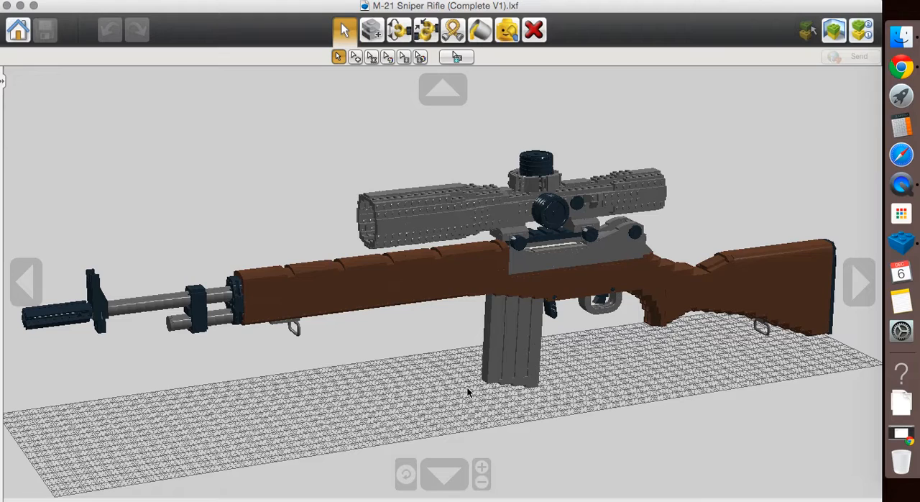
- Orbit around the stock butt and underside to view the stepped grip bricks near the trigger guard
click(750, 279)
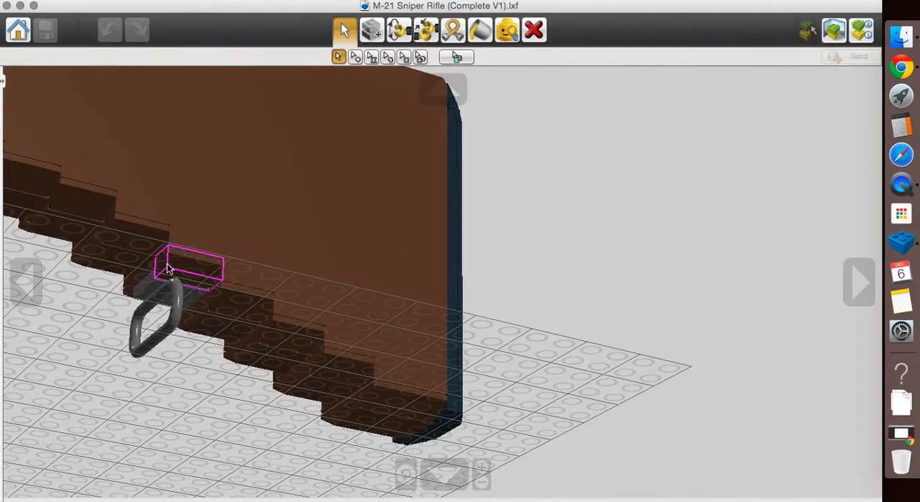
drag(170, 270, 449, 302)
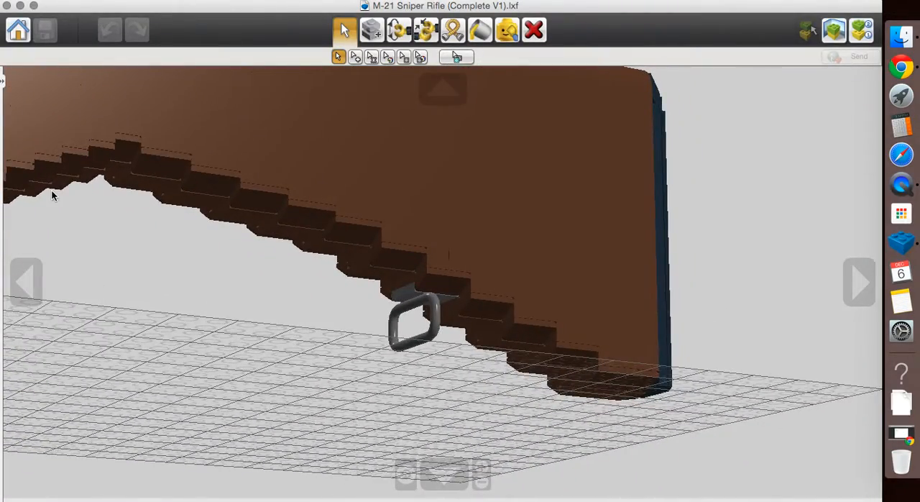
drag(54, 195, 345, 329)
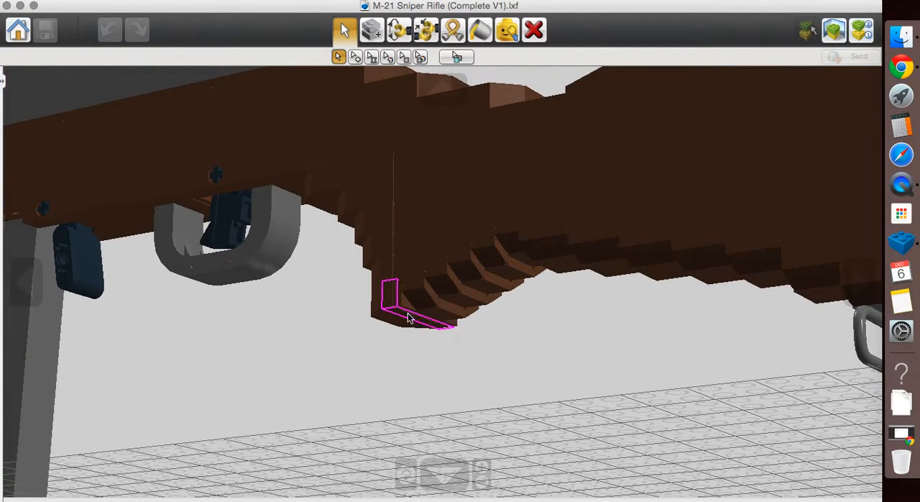
drag(410, 301, 463, 271)
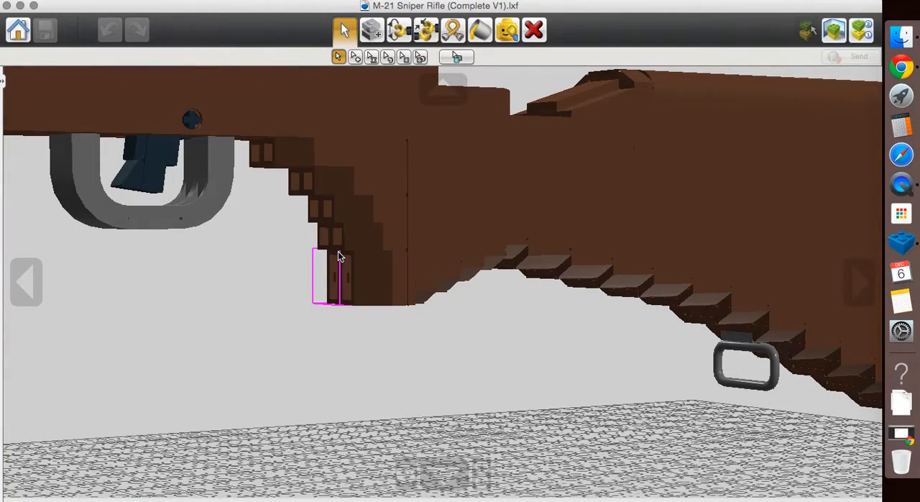
drag(339, 256, 408, 352)
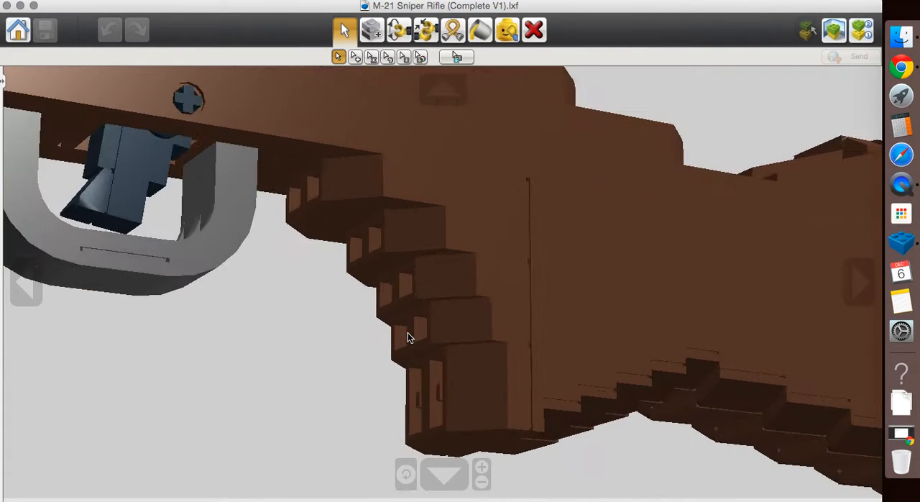
- Orbit over the top of the stock, then swing in close to the trigger guard
click(414, 230)
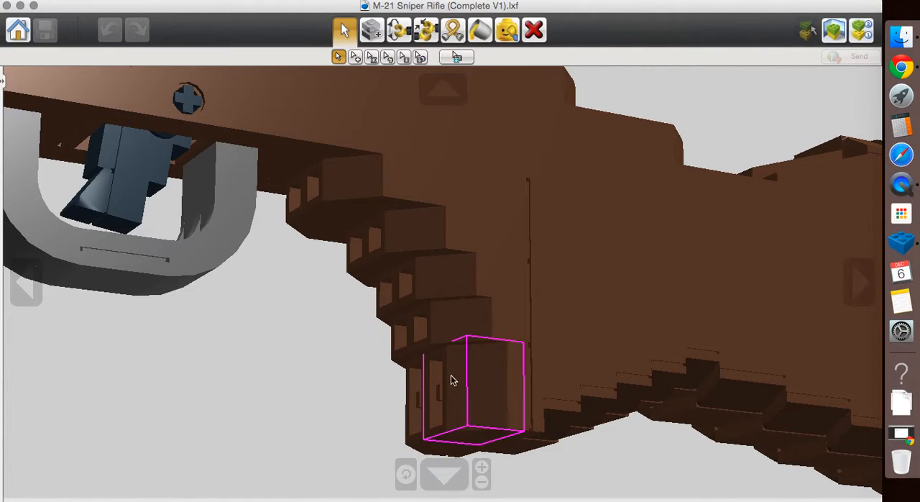
drag(453, 381, 428, 280)
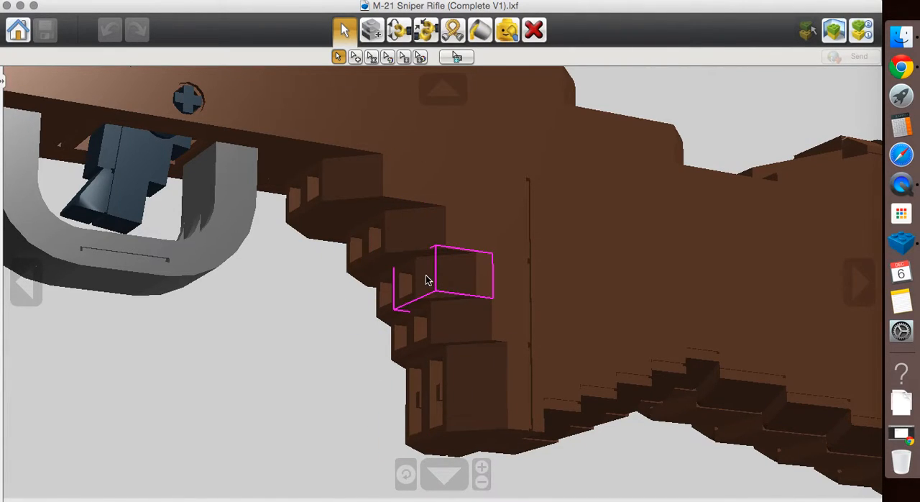
mouse_move(457, 304)
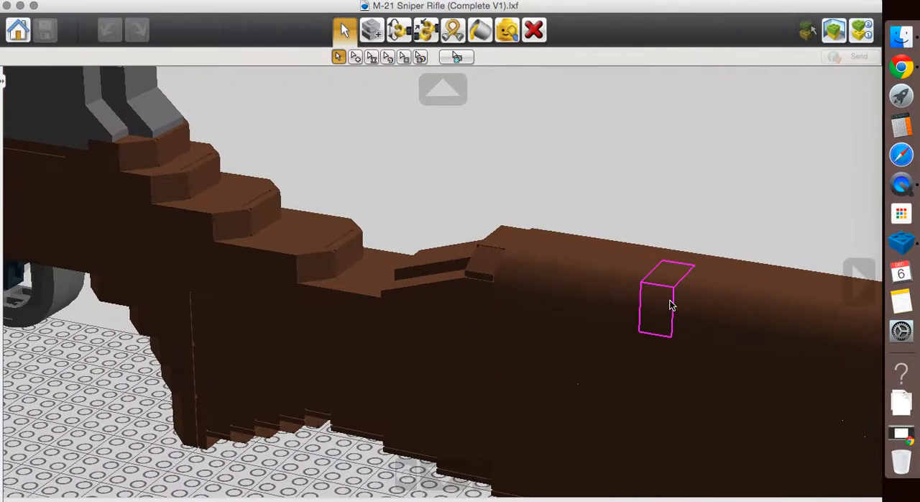
drag(669, 302, 593, 290)
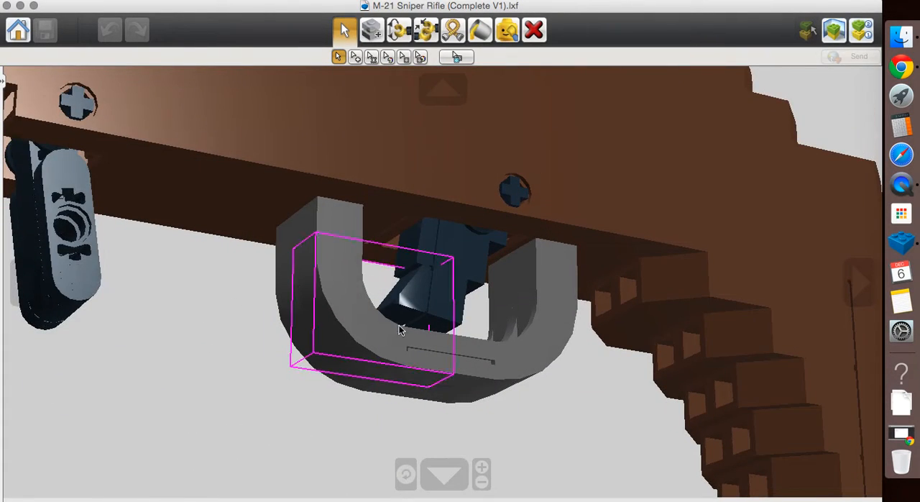
- Pull back to show the magazine and trigger guard, then orbit out to the whole rifle
click(448, 366)
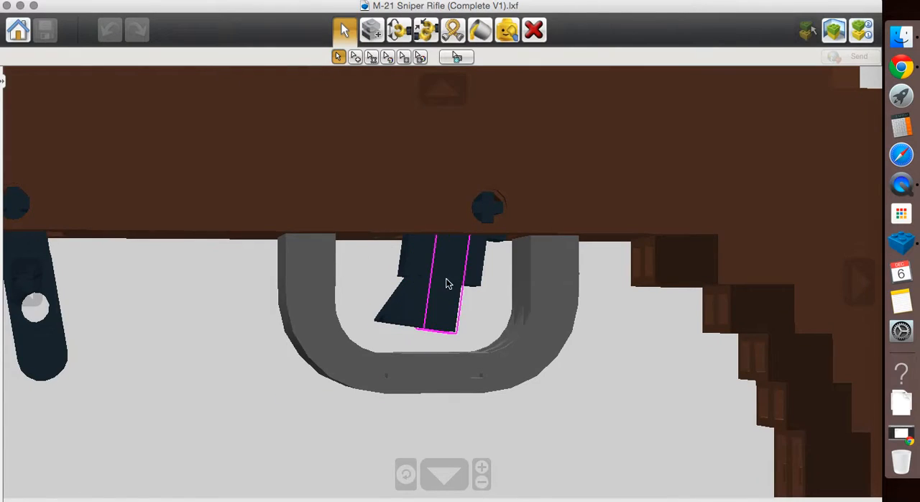
drag(446, 284, 434, 330)
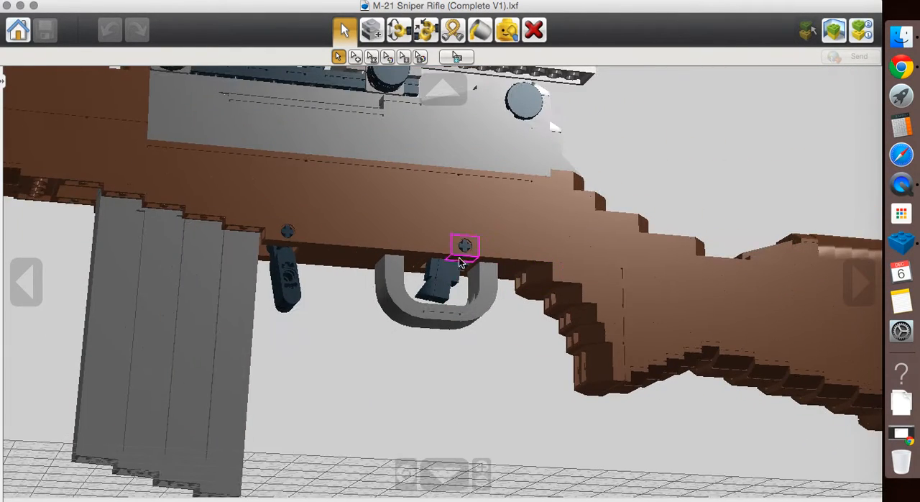
click(338, 252)
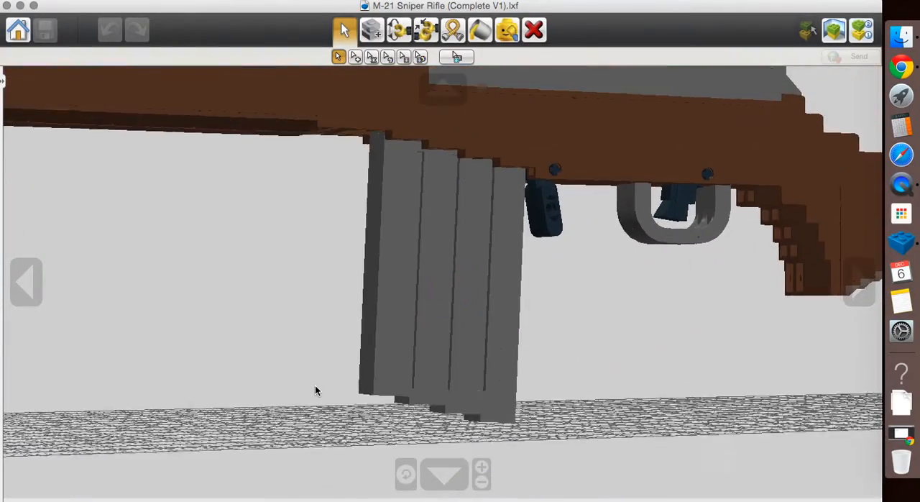
drag(317, 391, 342, 440)
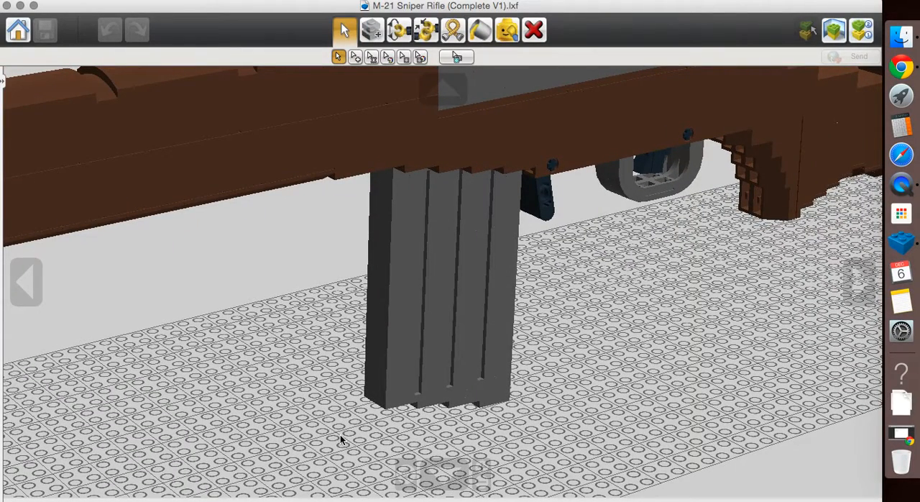
mouse_move(342, 439)
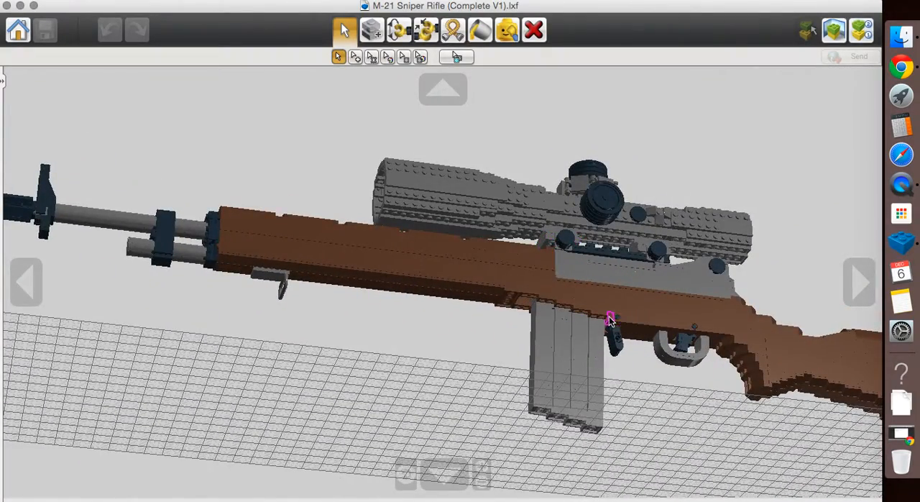
- Look along the handguard toward the scope mount, then close in on the stock side and operating rod
click(572, 305)
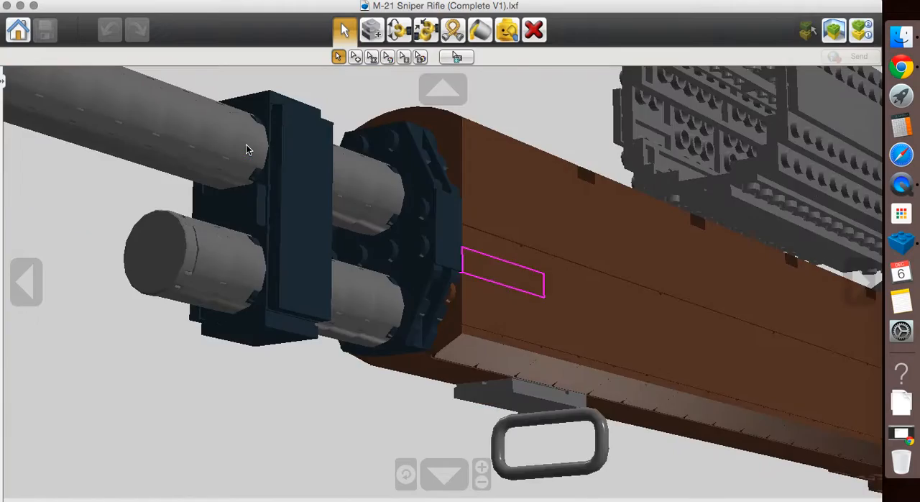
drag(245, 150, 559, 173)
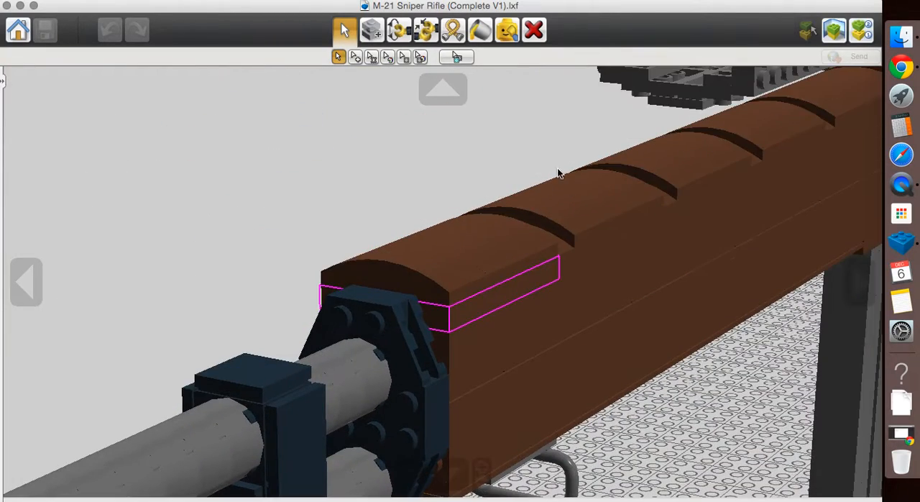
drag(560, 172, 689, 200)
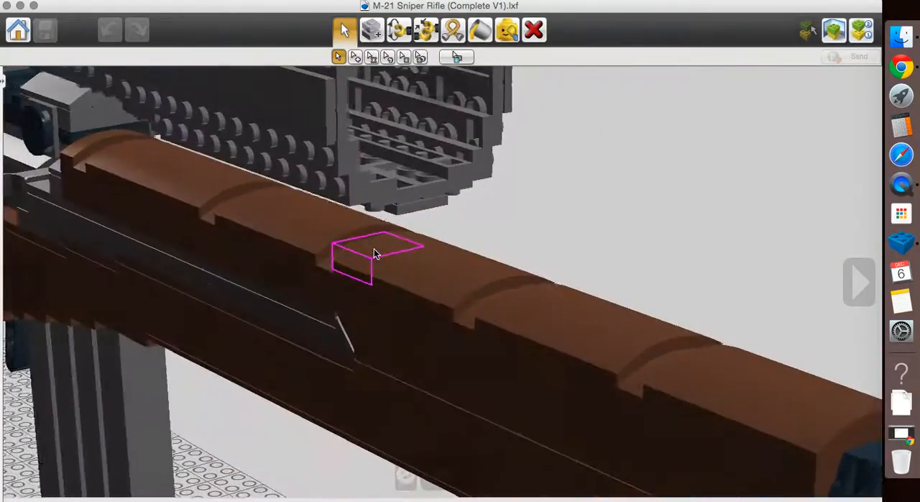
drag(374, 251, 380, 302)
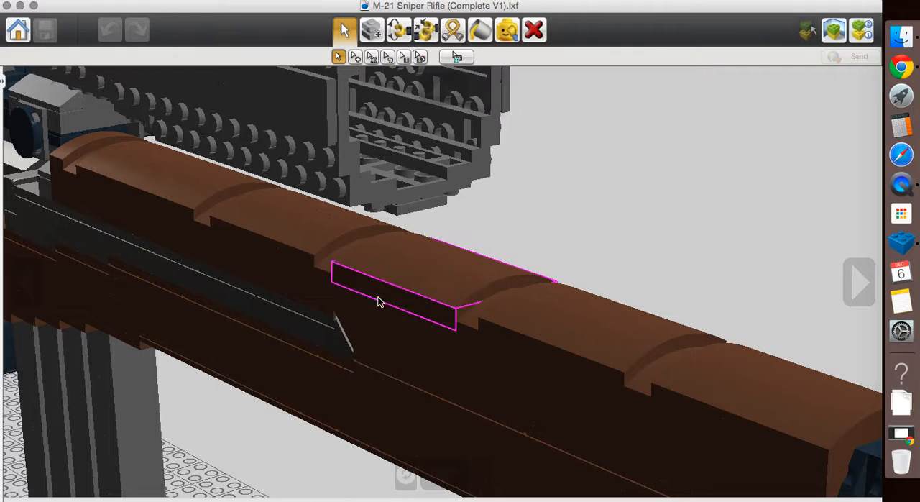
click(144, 173)
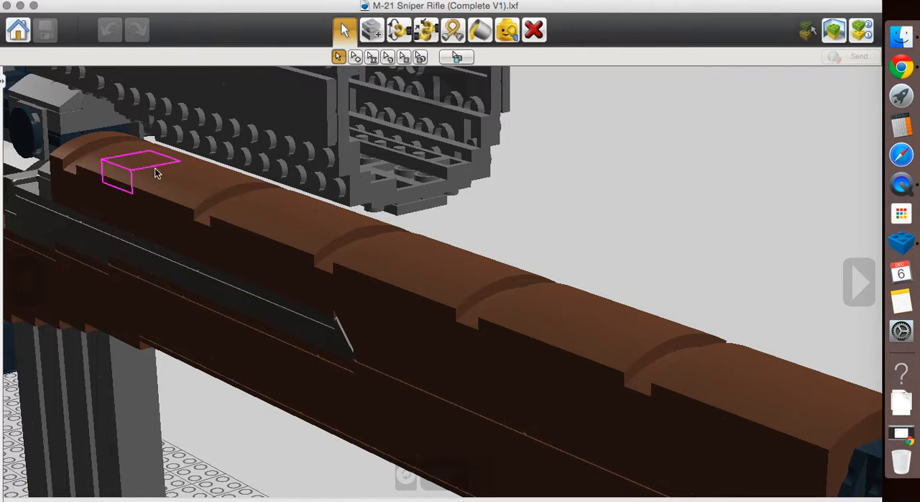
click(460, 358)
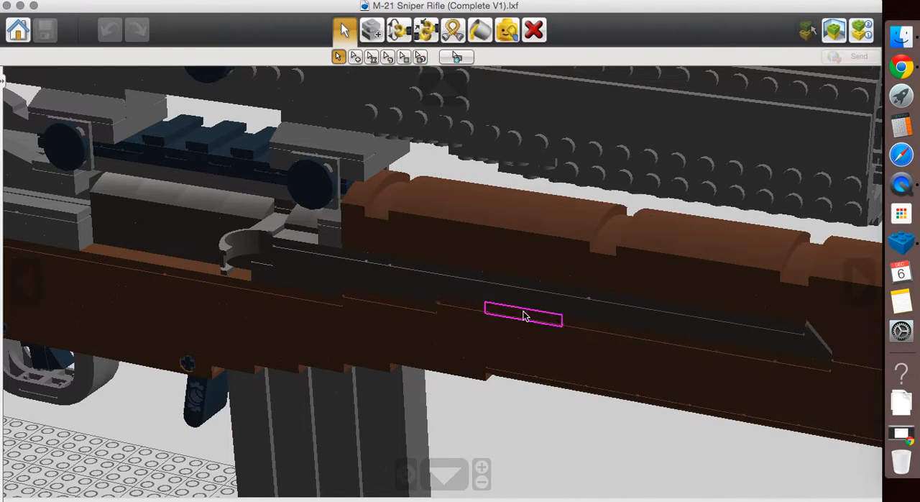
- Orbit around the operating handle to the receiver side and bring the scope mount rail into view
click(593, 300)
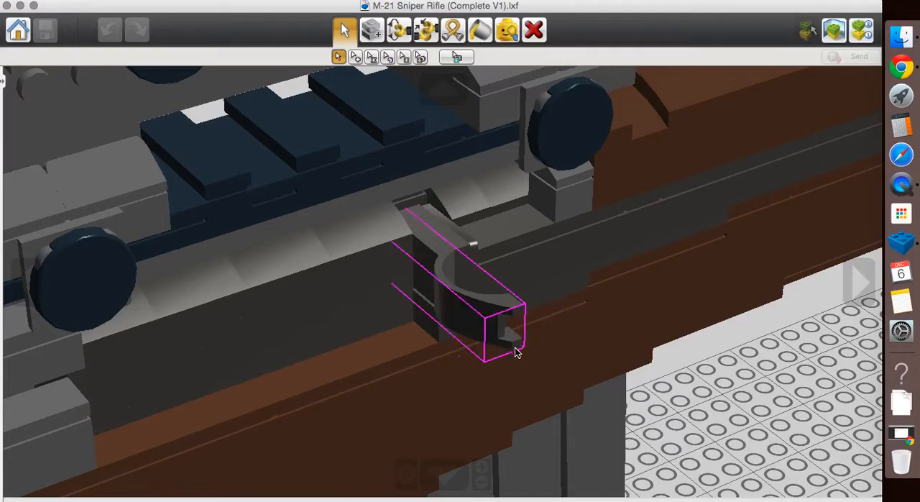
drag(515, 352, 496, 304)
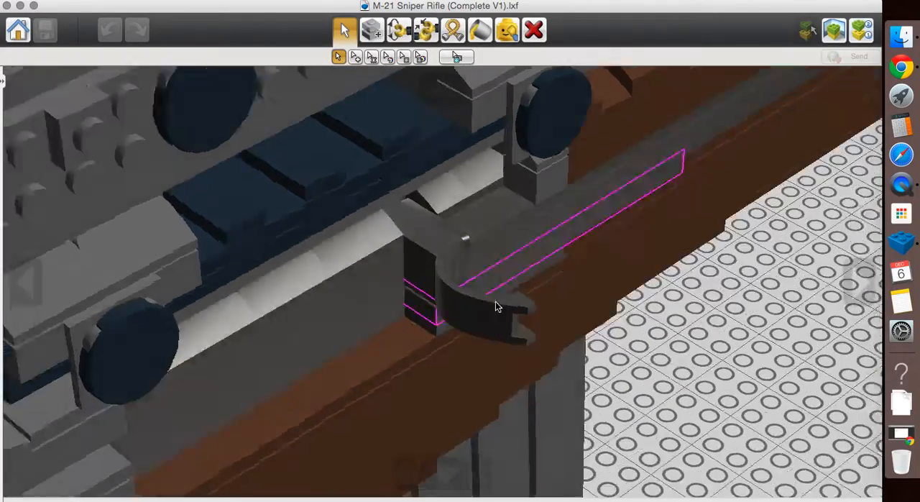
drag(498, 305, 455, 273)
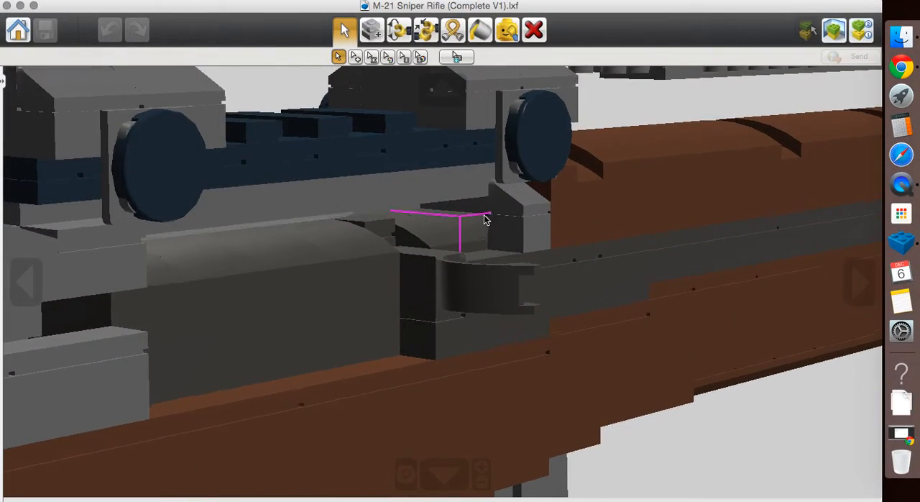
drag(486, 219, 420, 227)
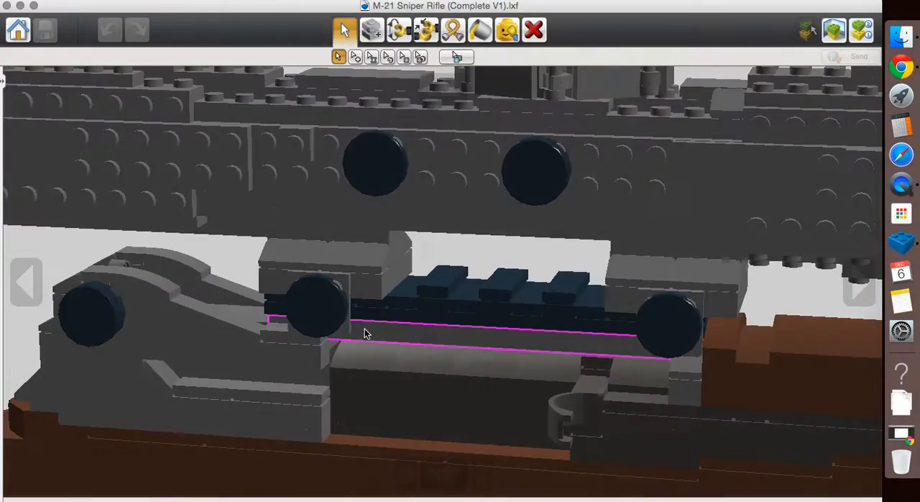
- Tilt over the scope mount, look at the scope from behind, then move to the barrel and muzzle
drag(367, 334, 281, 310)
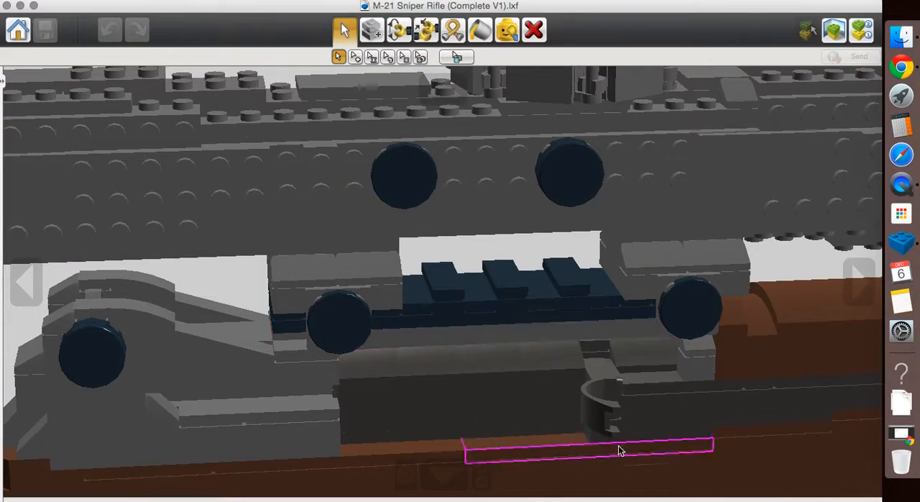
drag(621, 452, 501, 396)
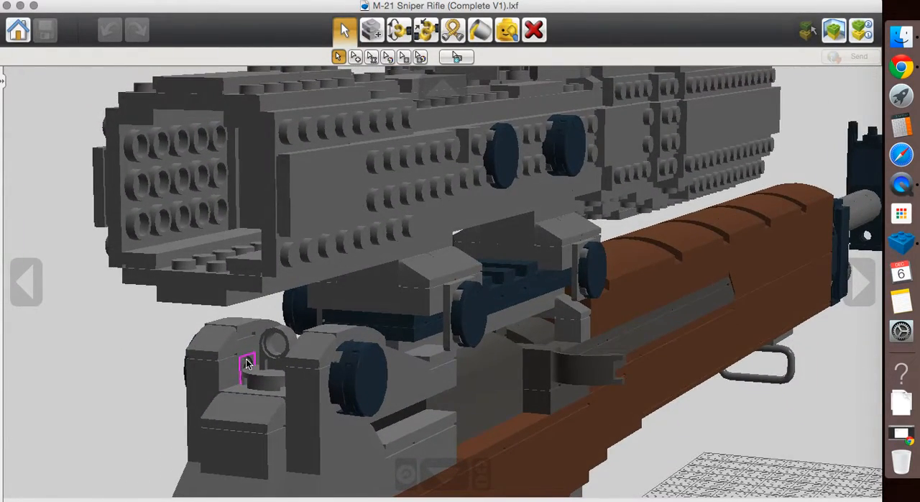
drag(247, 362, 487, 313)
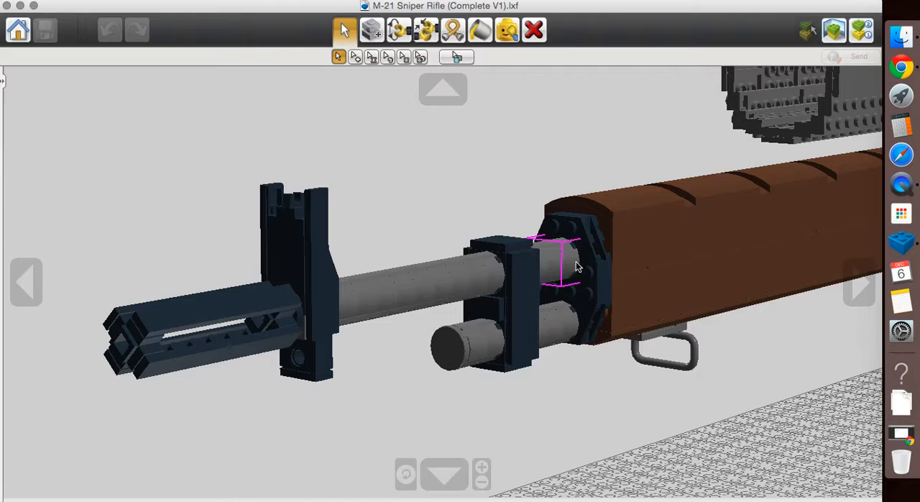
- Return the whole rifle to a full side view from stock to muzzle
click(319, 302)
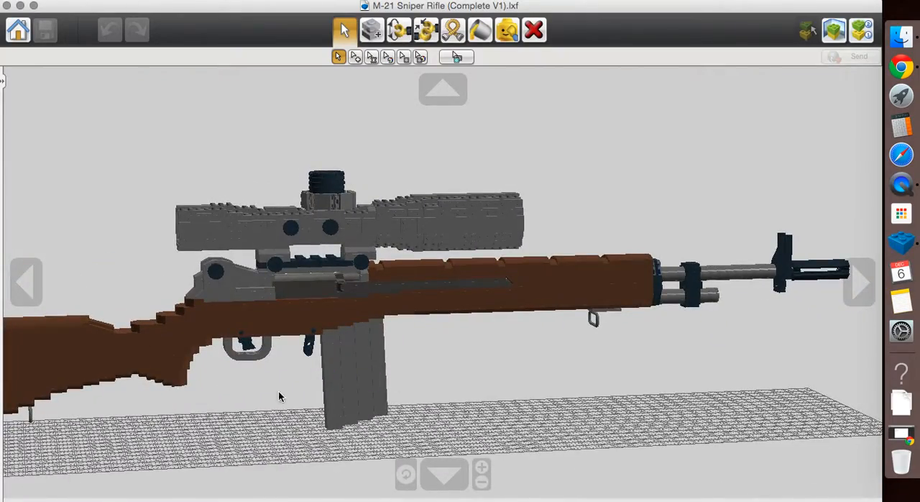
- Orbit the complete rifle through rear, far-side, three-quarter and muzzle-end views
drag(280, 395, 391, 402)
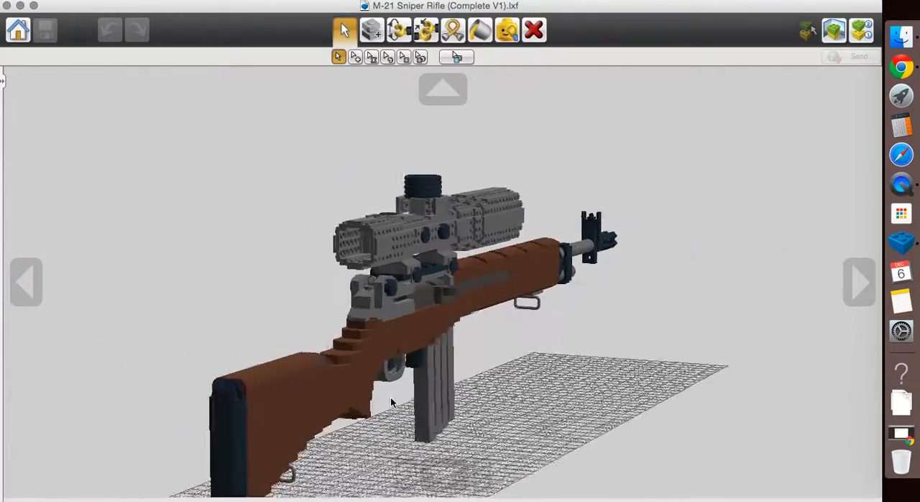
drag(391, 403, 495, 357)
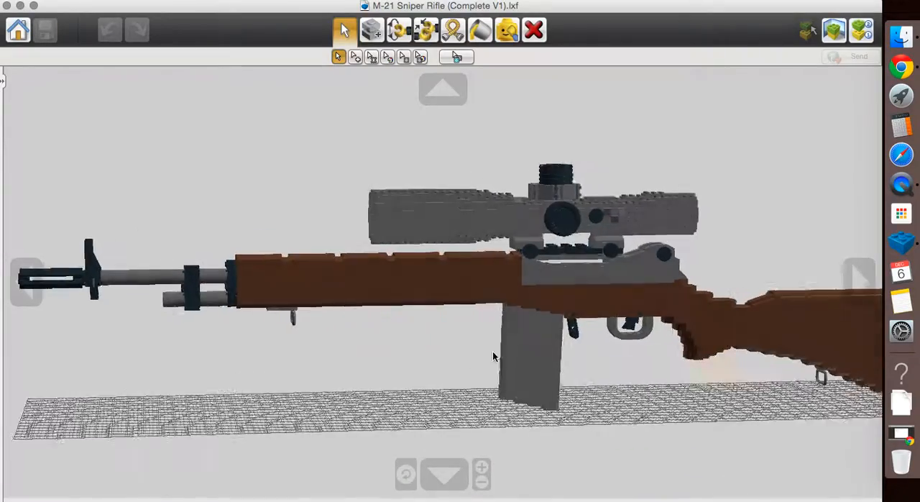
drag(495, 357, 460, 362)
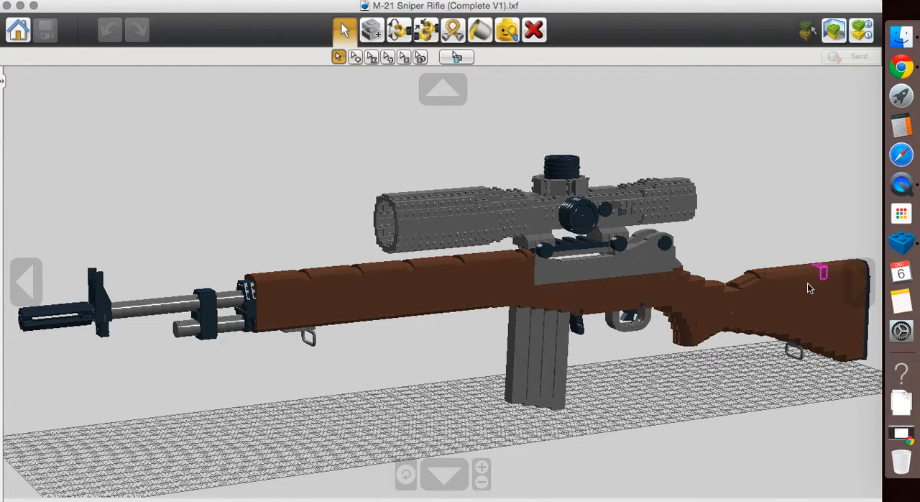
mouse_move(679, 322)
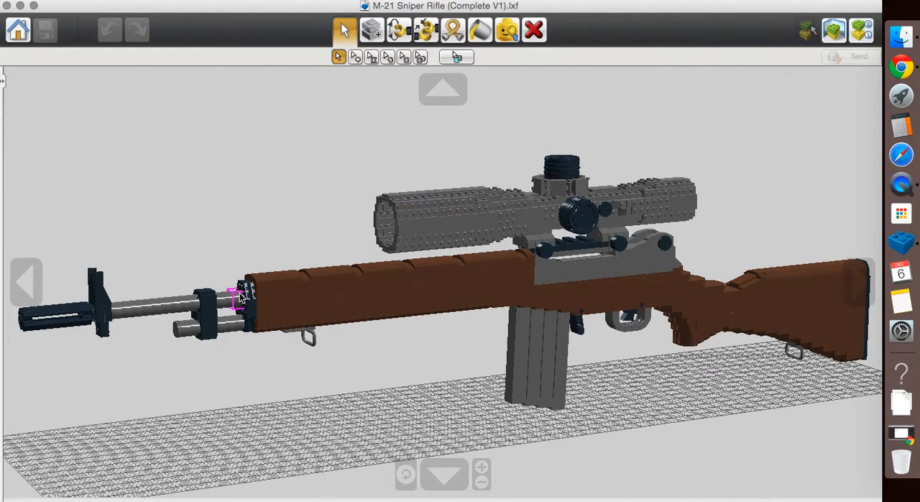
click(209, 305)
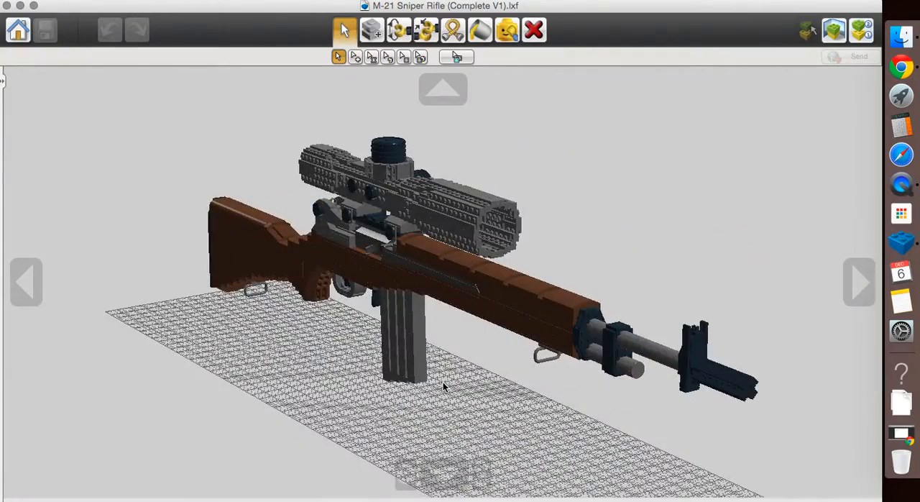
drag(443, 386, 534, 386)
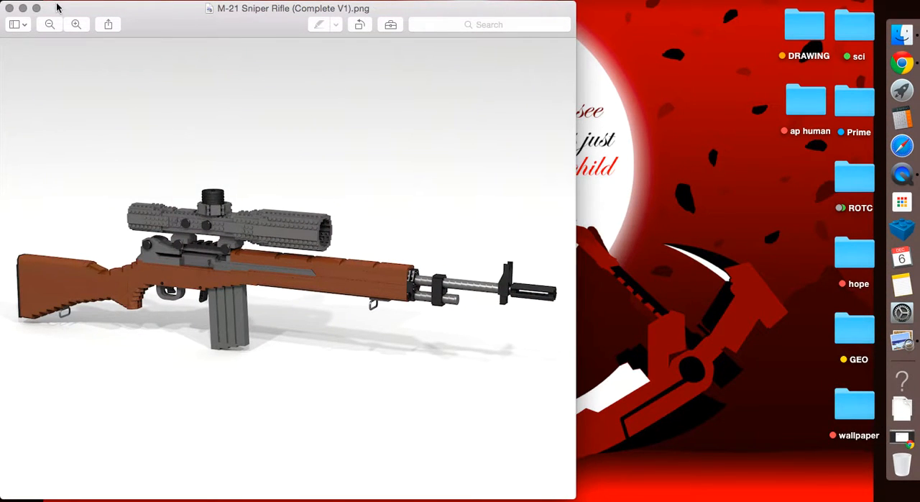
- Close the Preview window showing the rendered rifle PNG, leaving the desktop
click(10, 9)
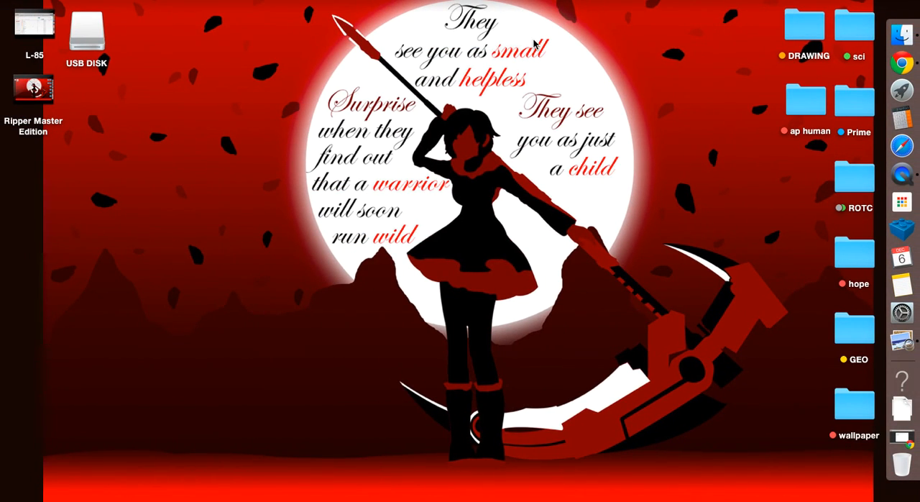